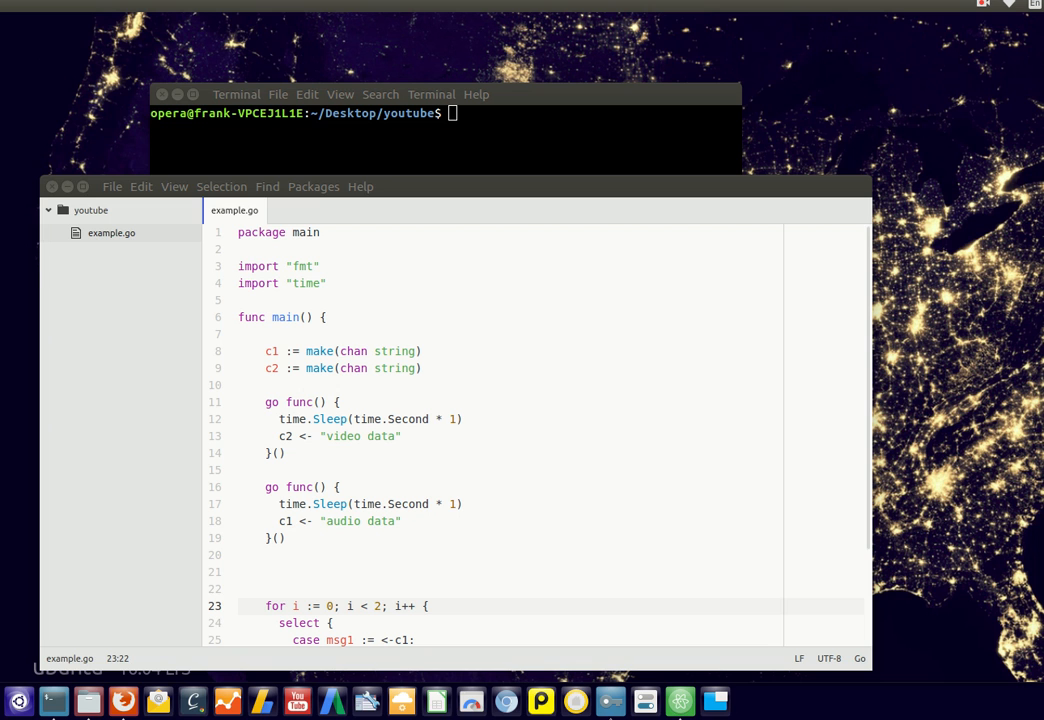
Run 'go run example.go' so the terminal prints Received: video data then Received: audio data
click(272, 352)
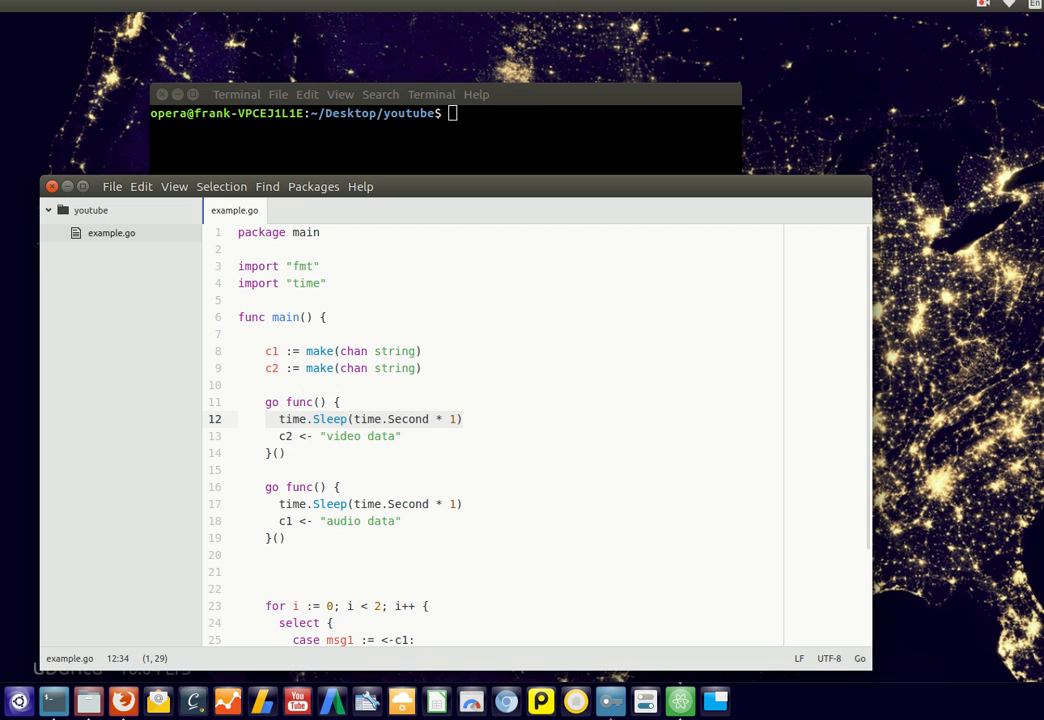
click(280, 284)
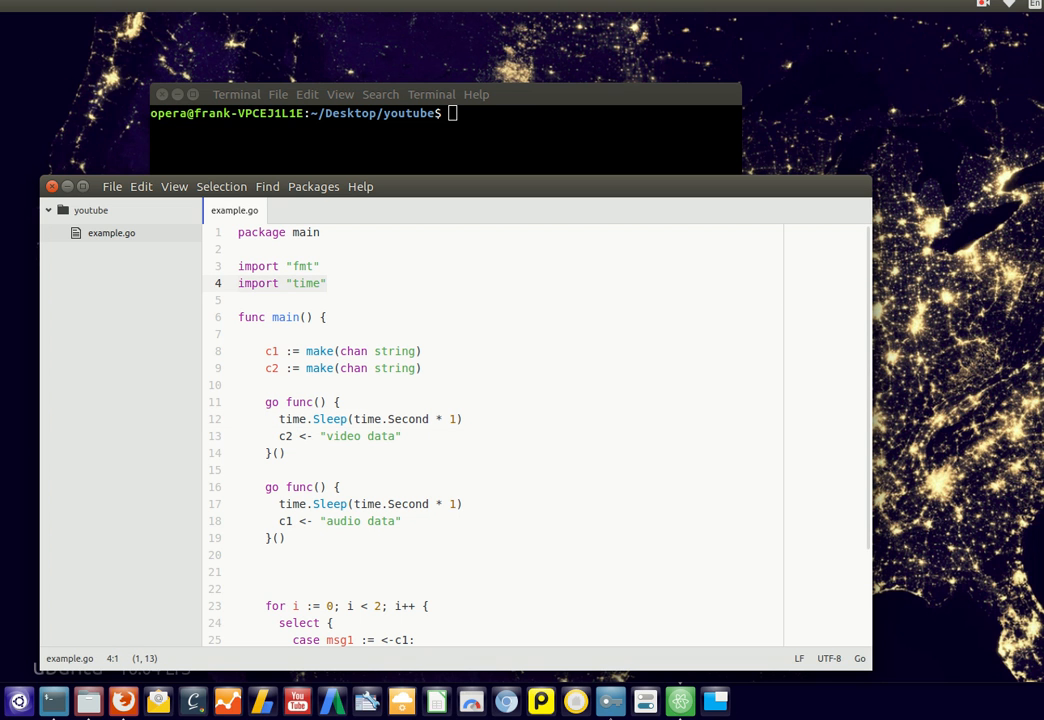
click(360, 520)
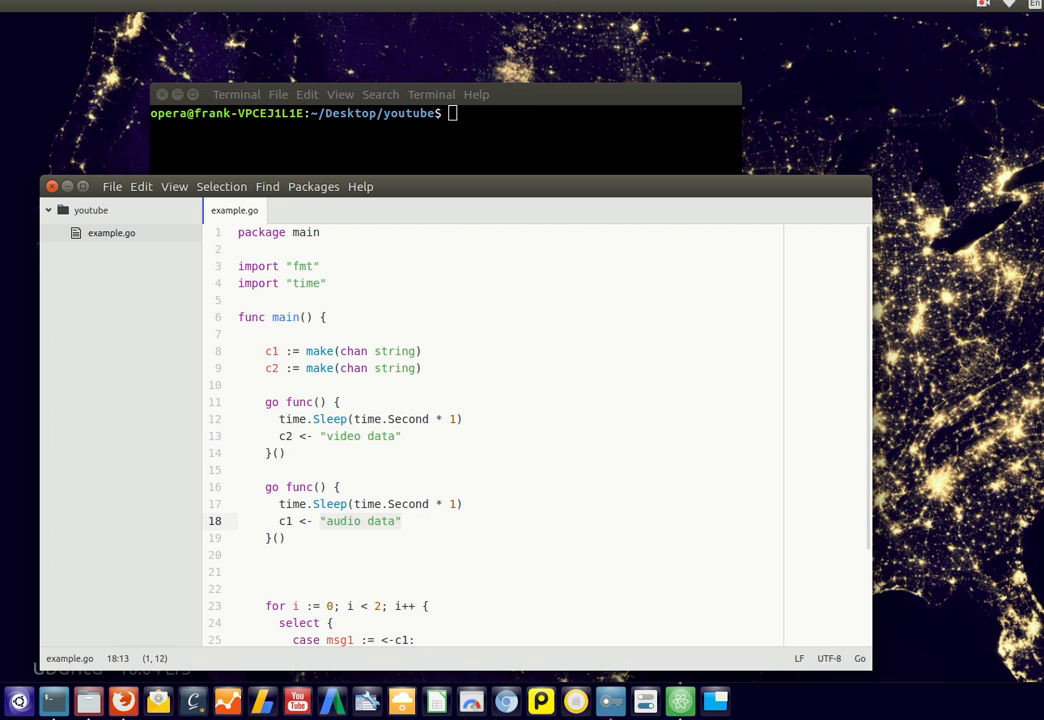
scroll(down, 3)
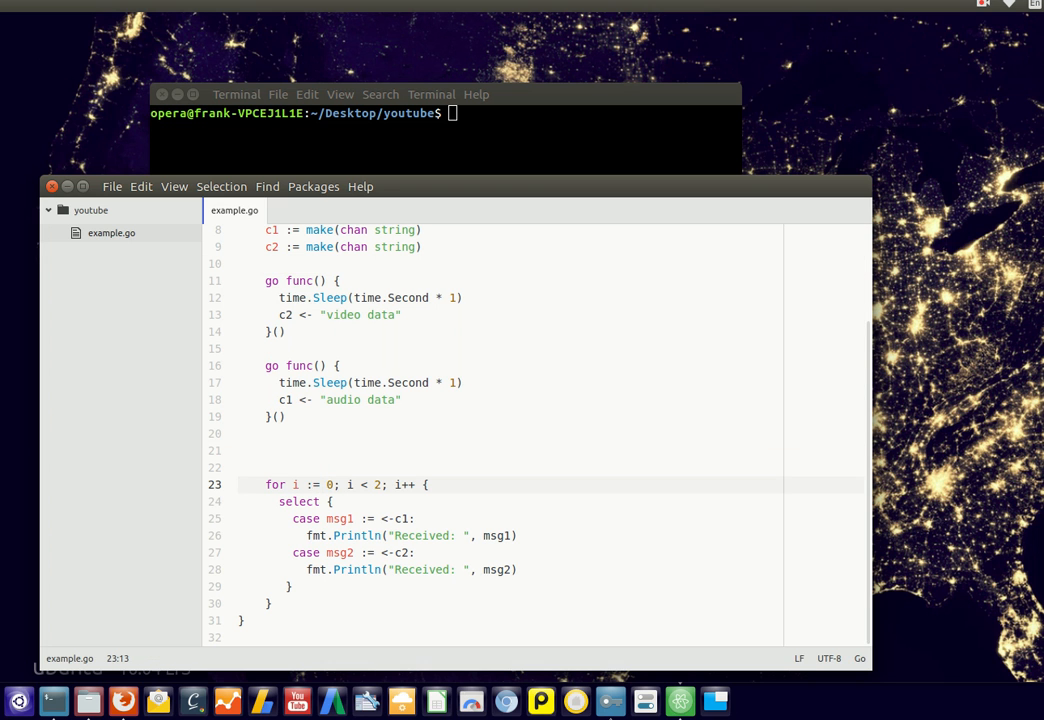
Walk through the select and goroutine lines in the editor to explain the printed output
click(410, 536)
text(go run example.go)
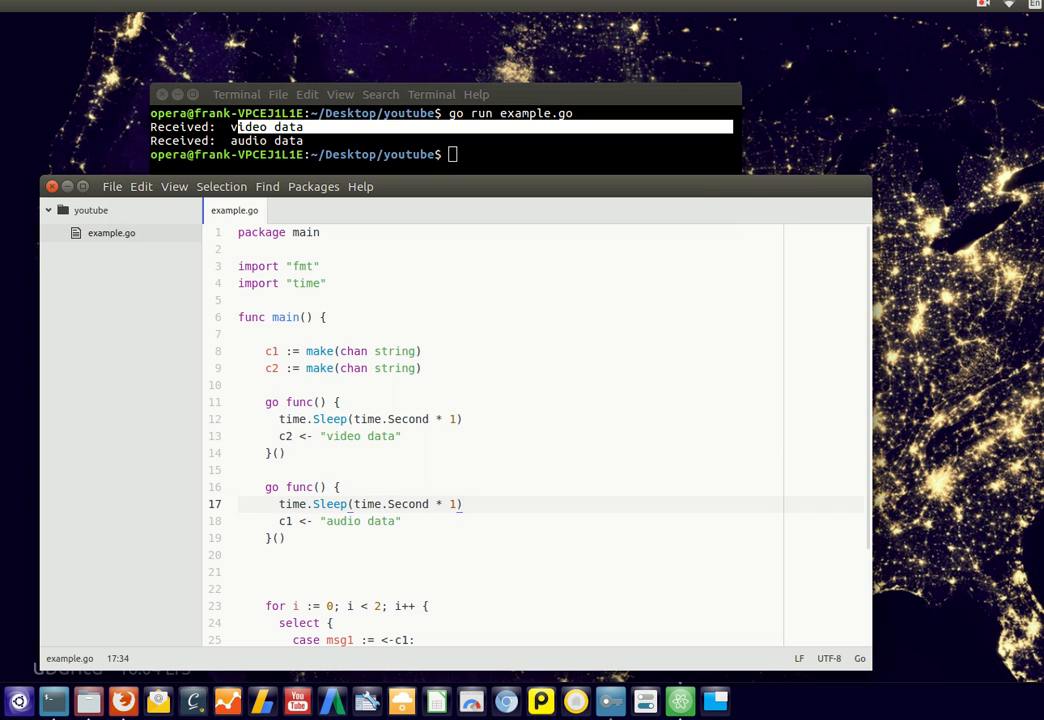
click(360, 436)
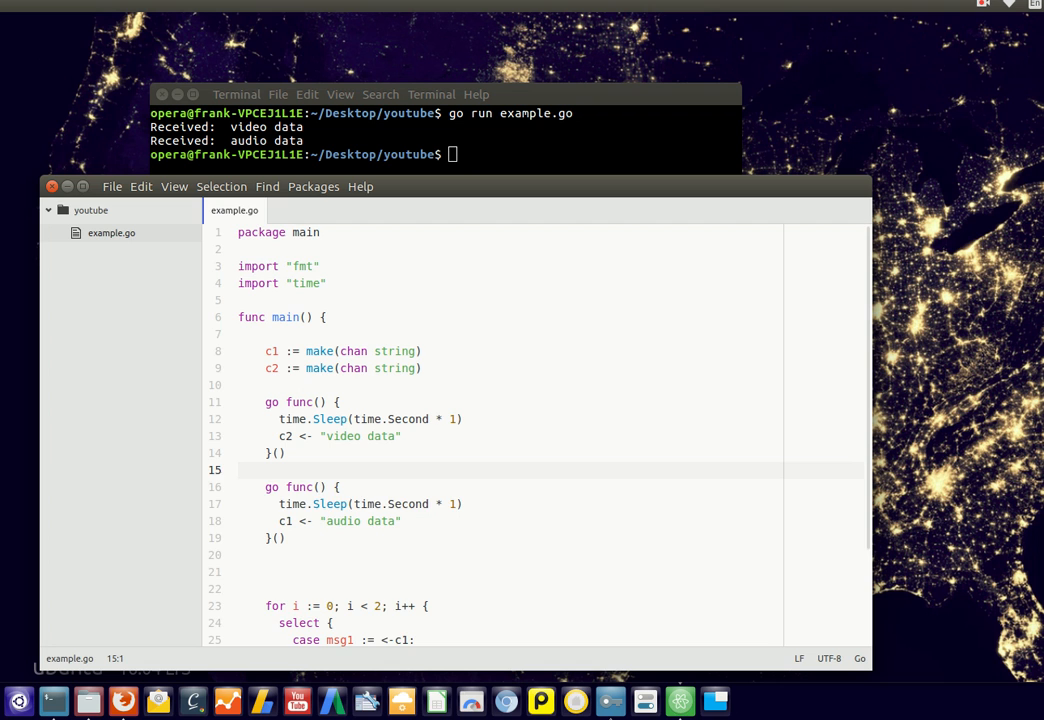
scroll(down, 3)
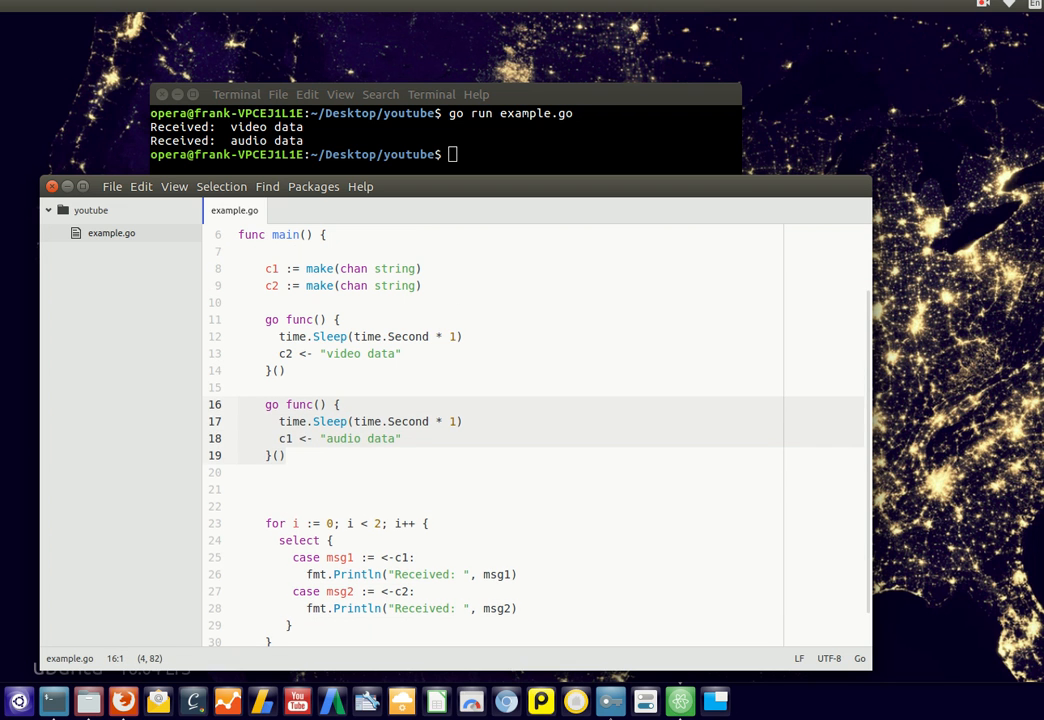
click(404, 352)
text(3)
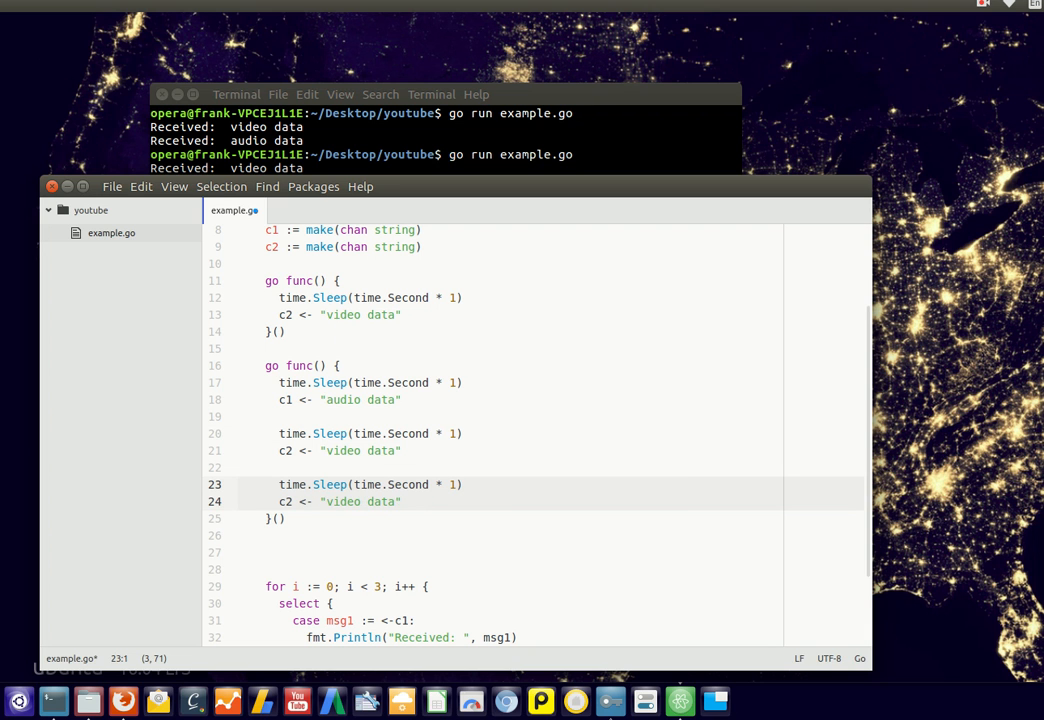
Add two more video data sends after the audio send and raise the receive loop limit to 4
text(4)
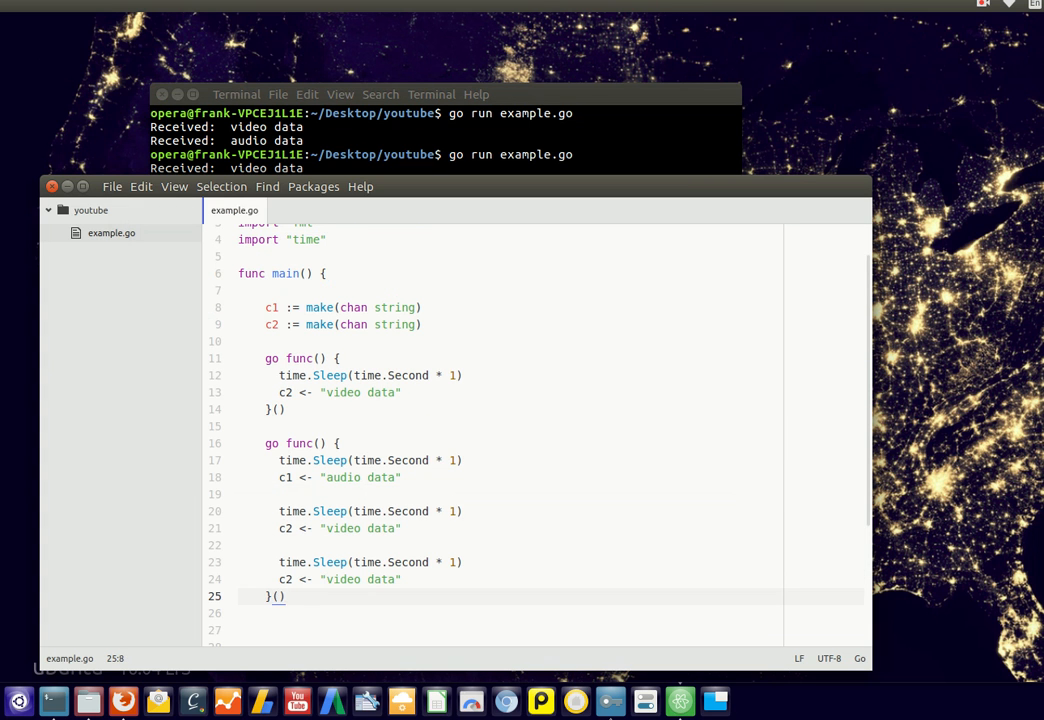
scroll(down, 3)
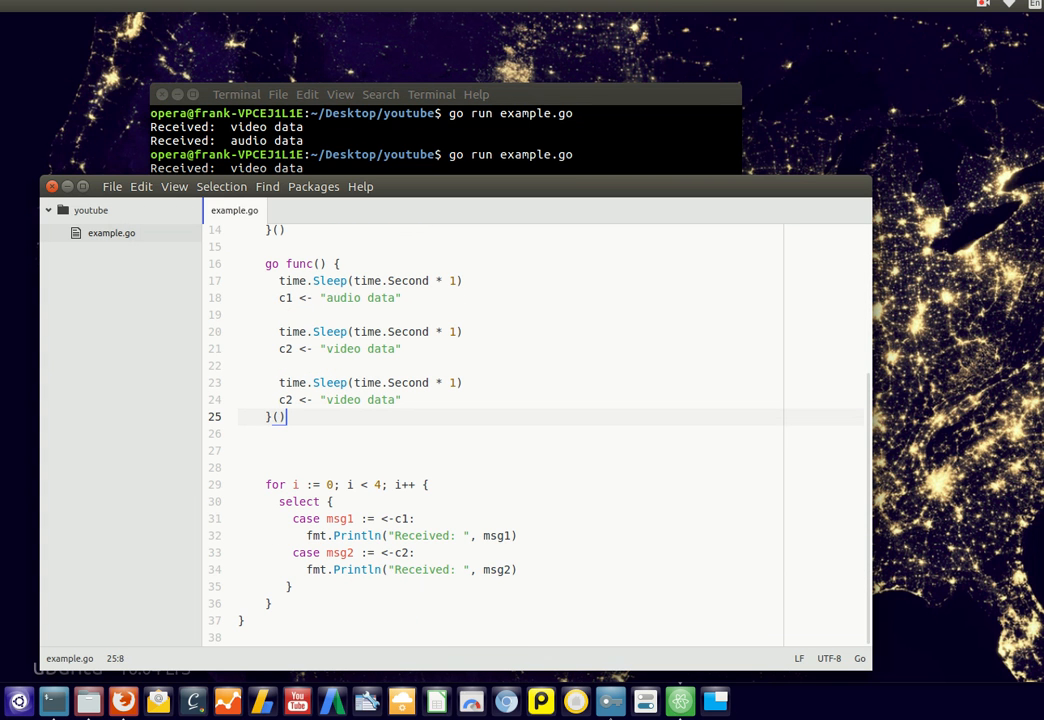